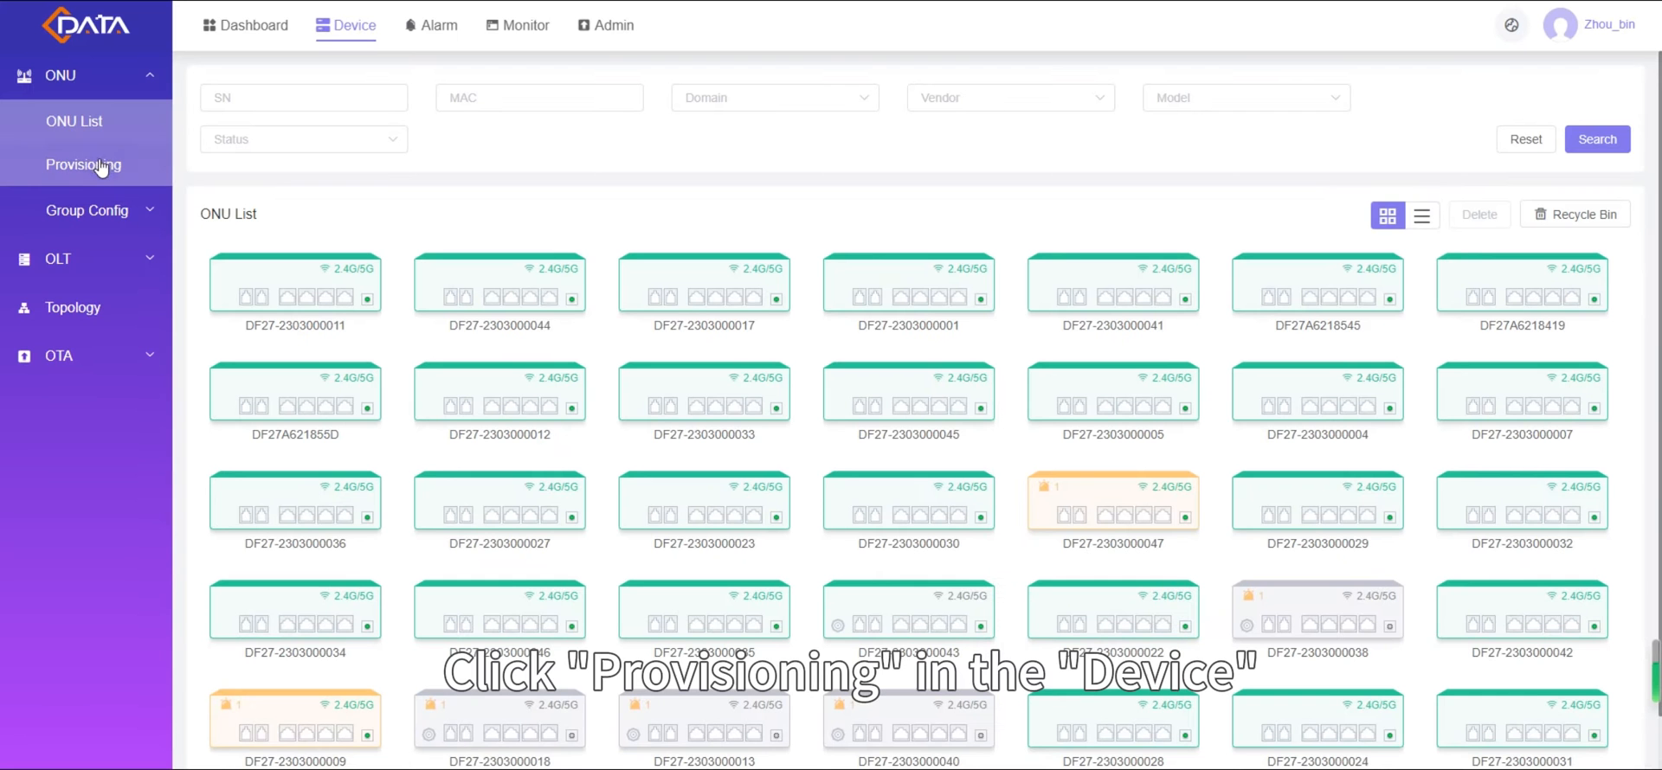
Open Provisioning under ONU to list tasks with priority, template, status and create time
click(83, 164)
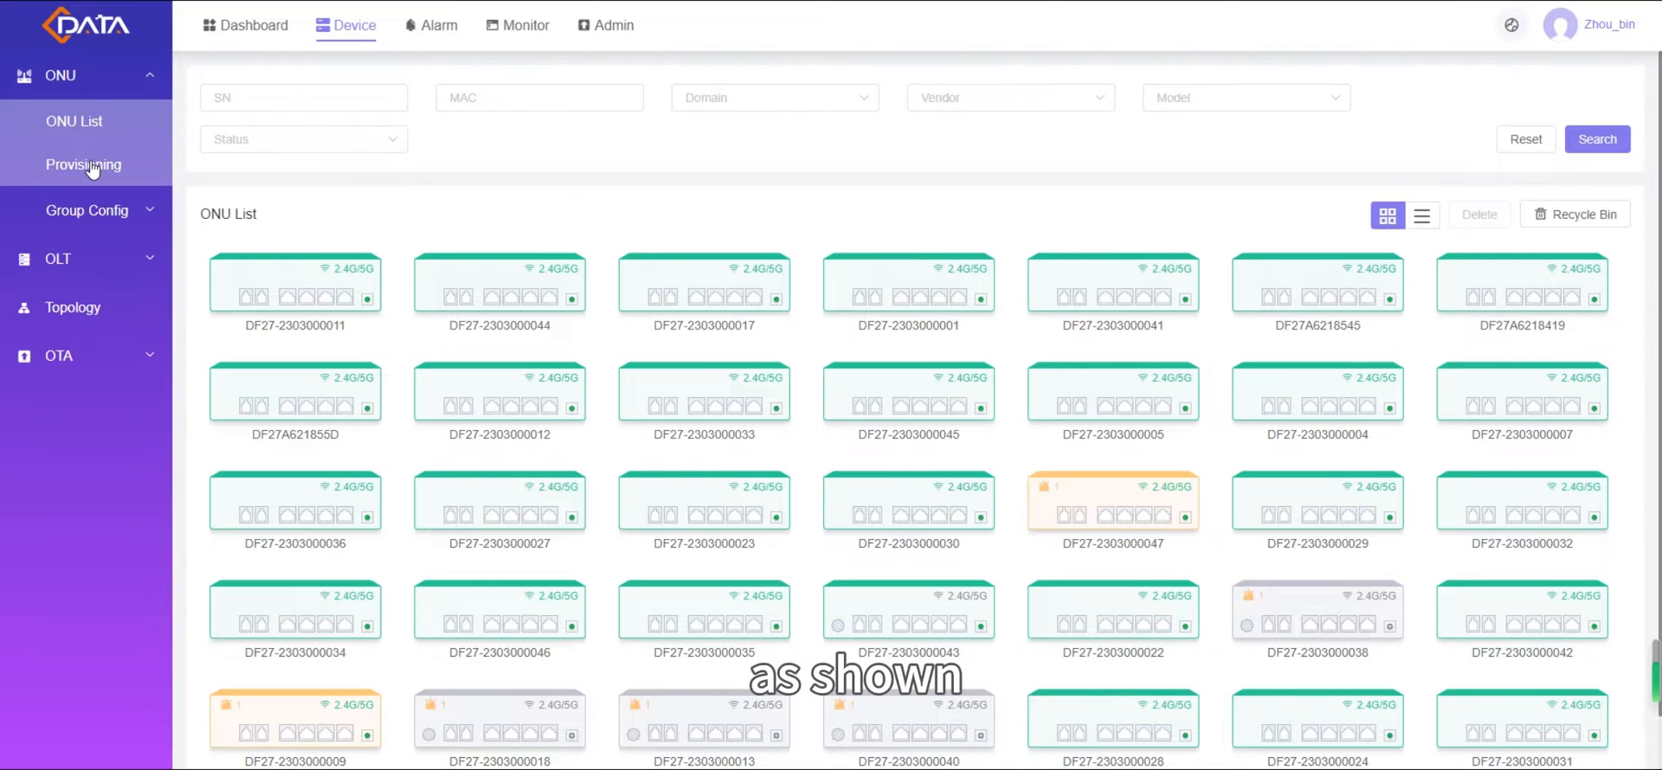
click(83, 164)
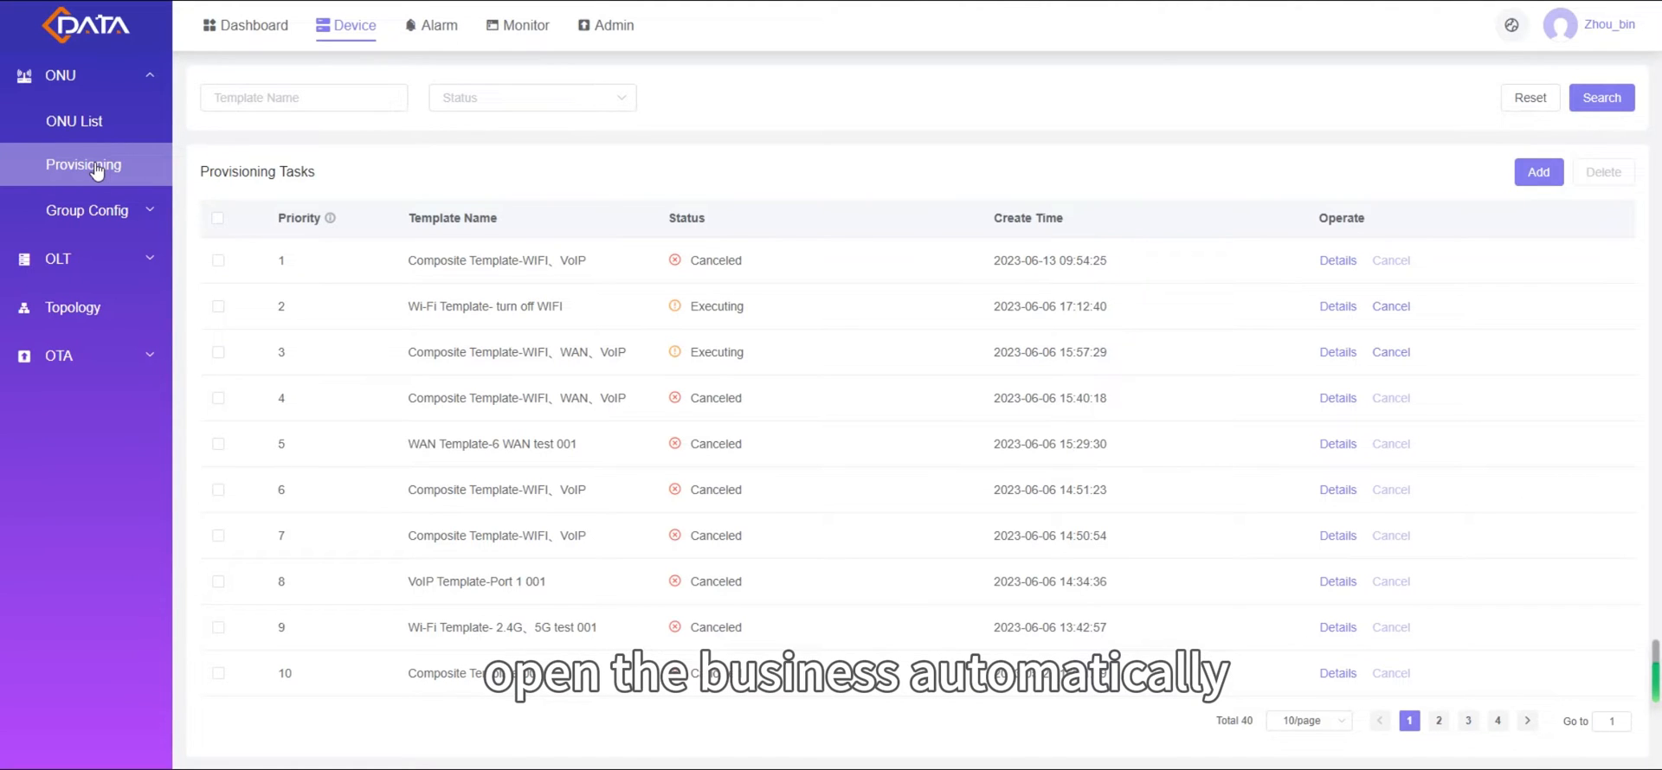
mouse_move(577, 174)
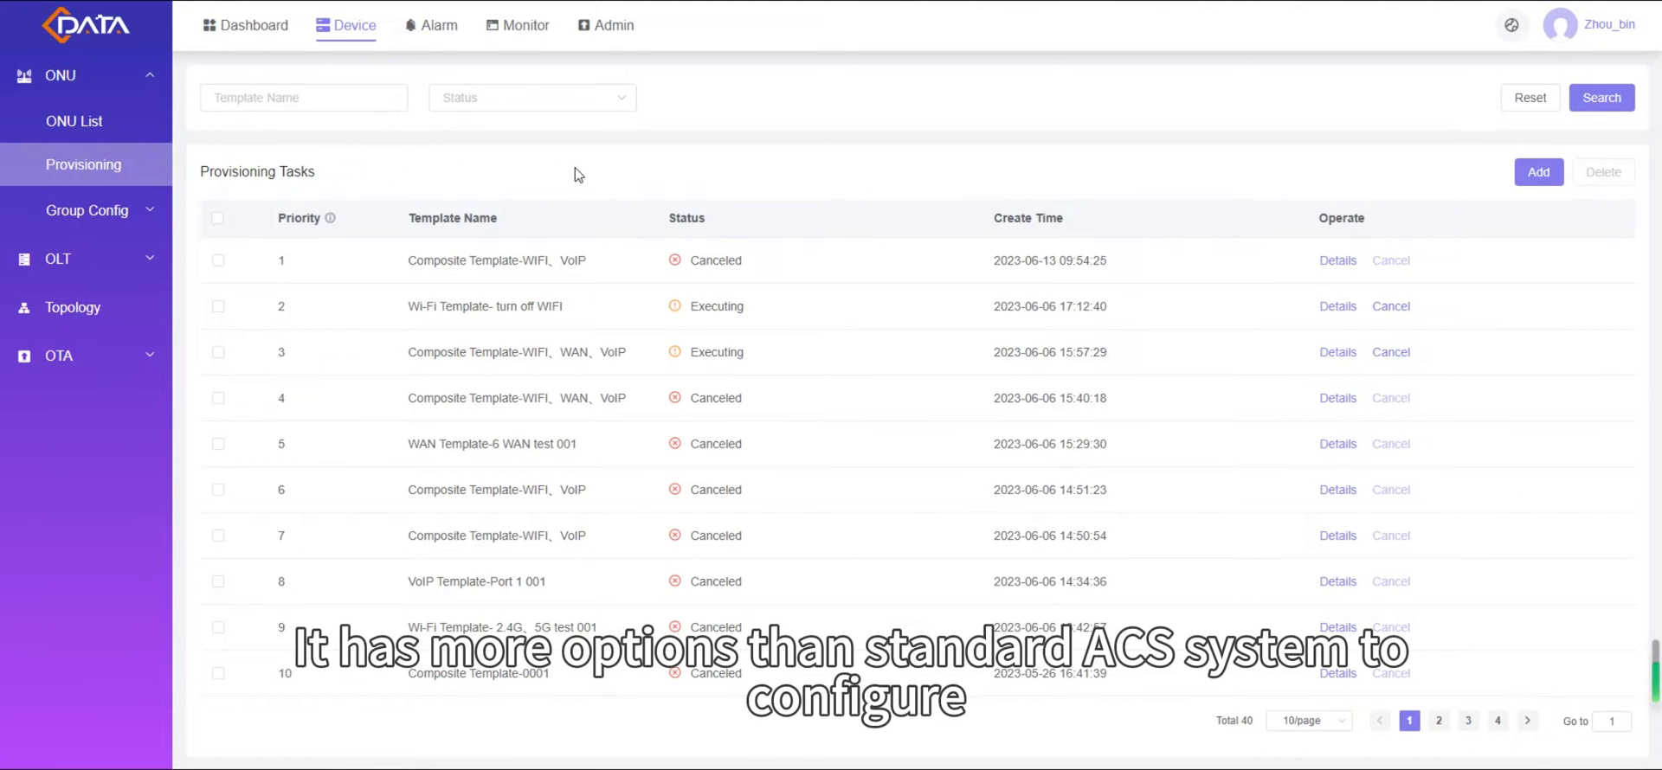
mouse_move(1367, 219)
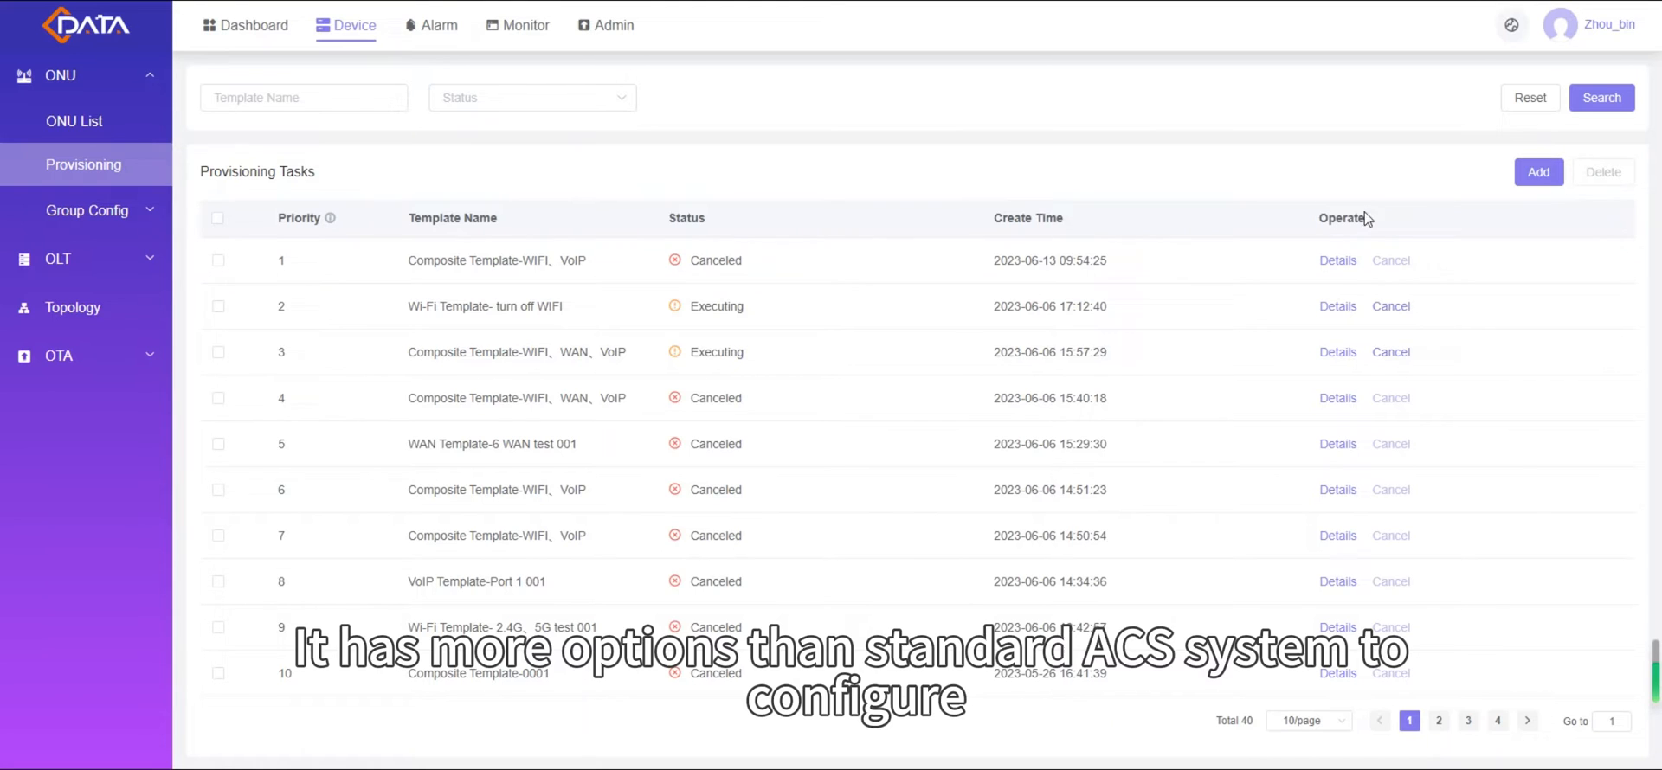
Start a new provisioning task with VoIP Template-Port 1 001 as its config template
click(1537, 171)
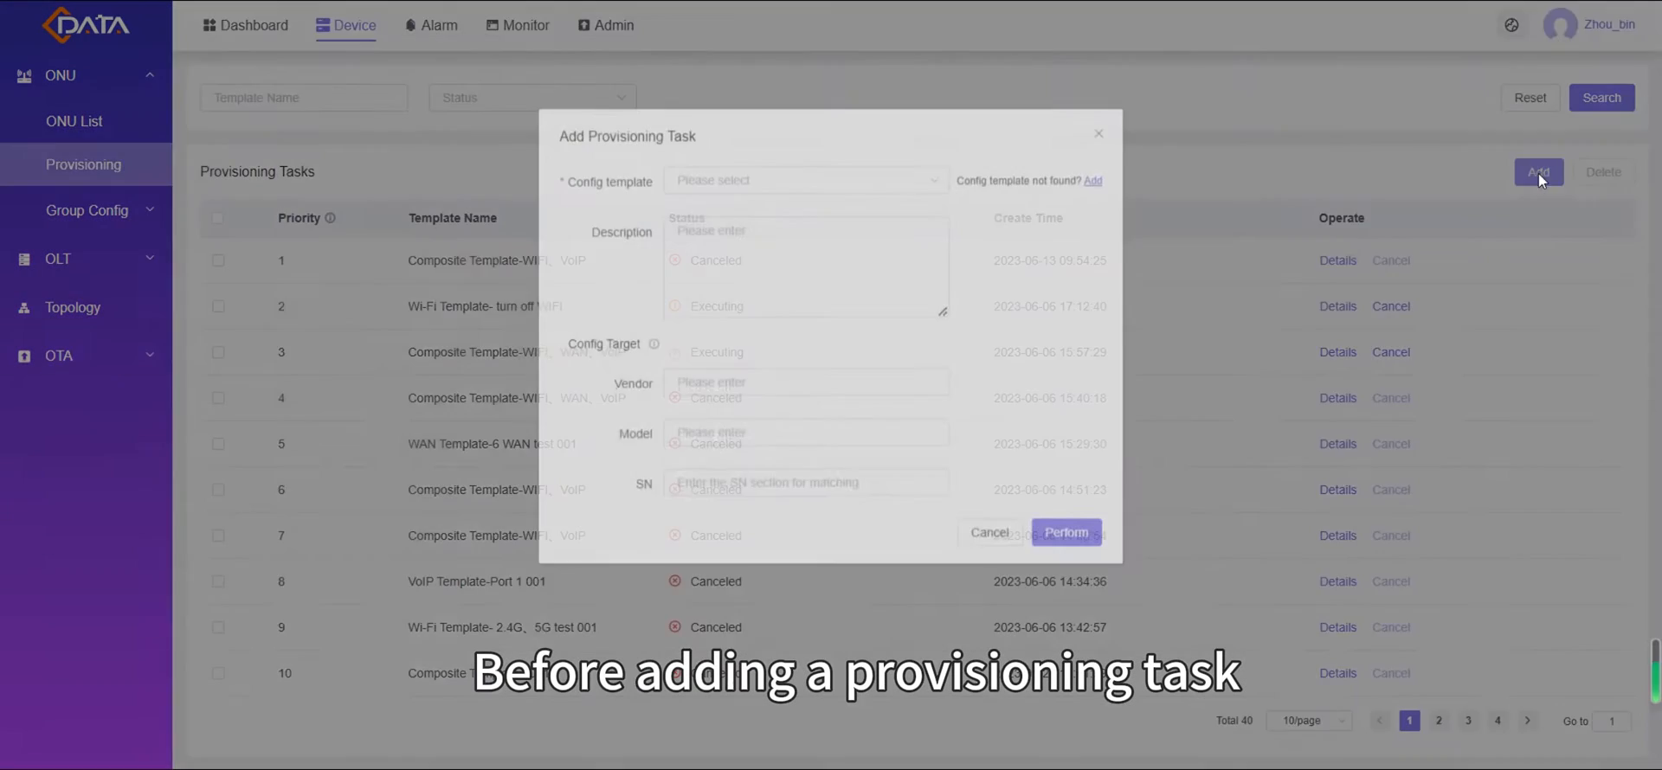
click(806, 185)
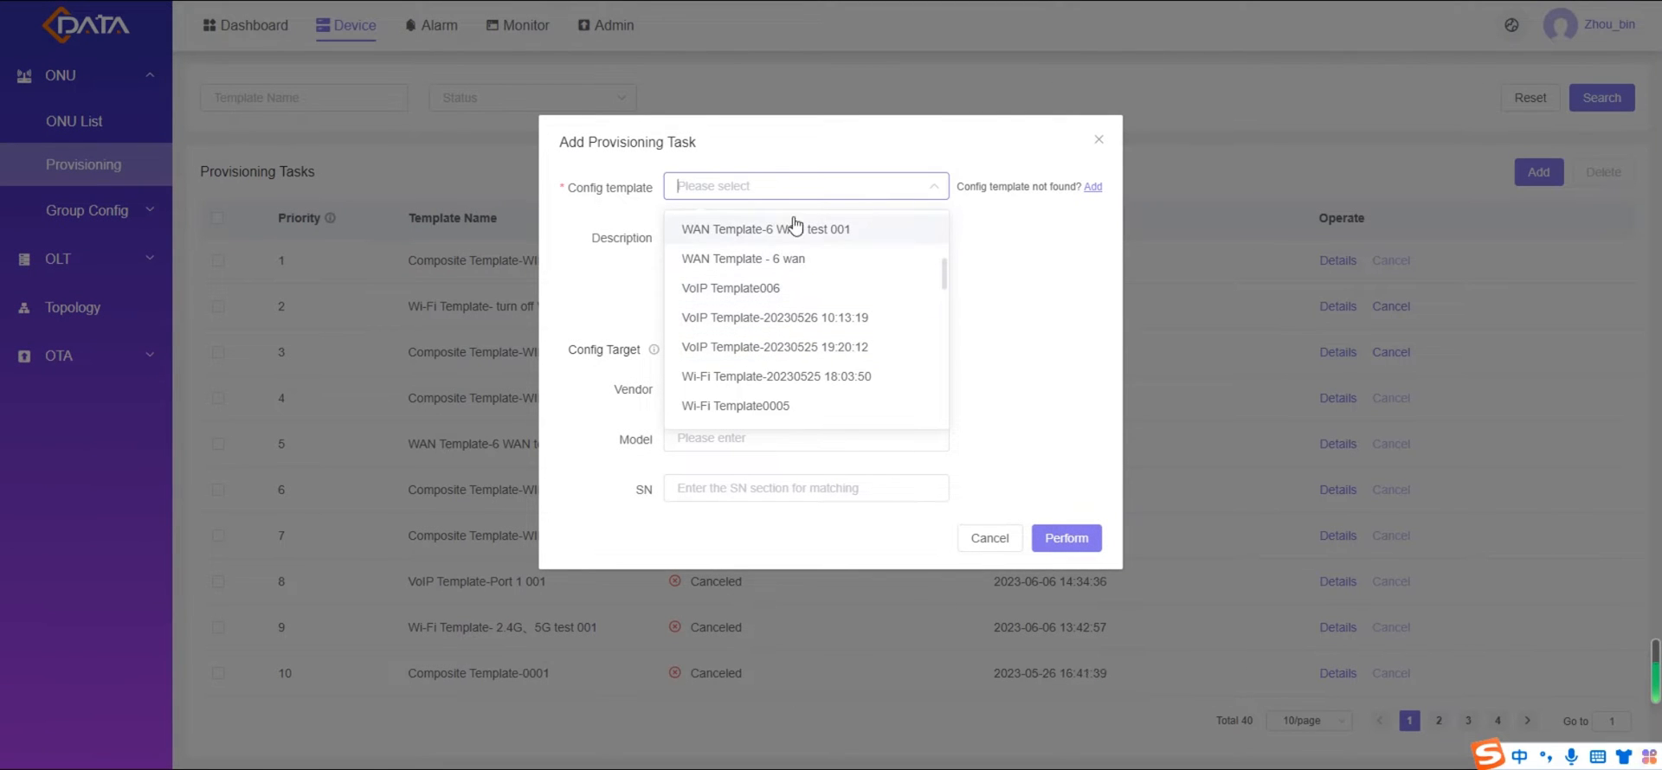
click(1093, 186)
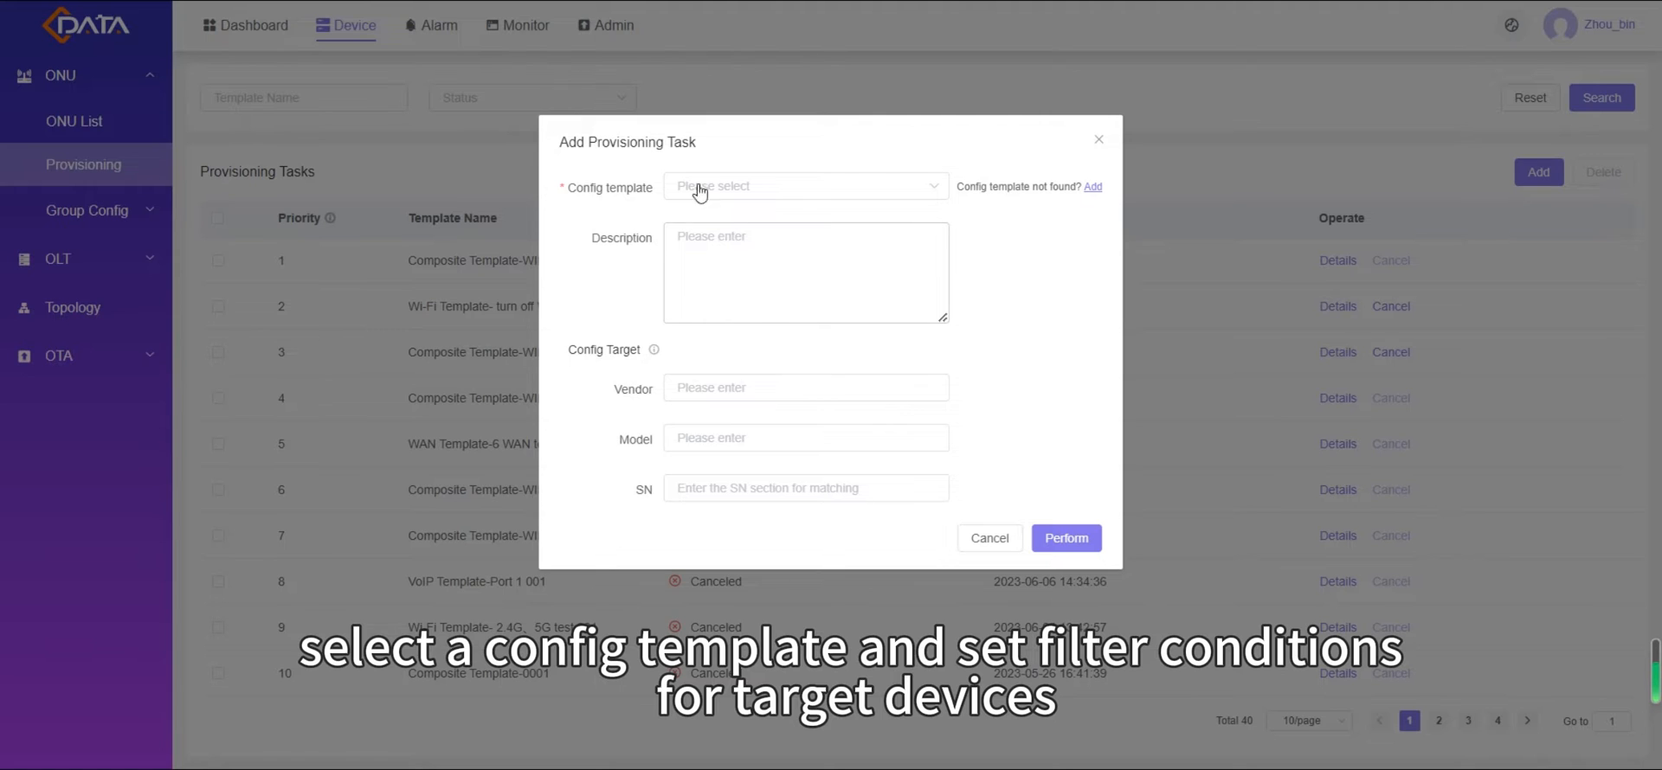
click(804, 185)
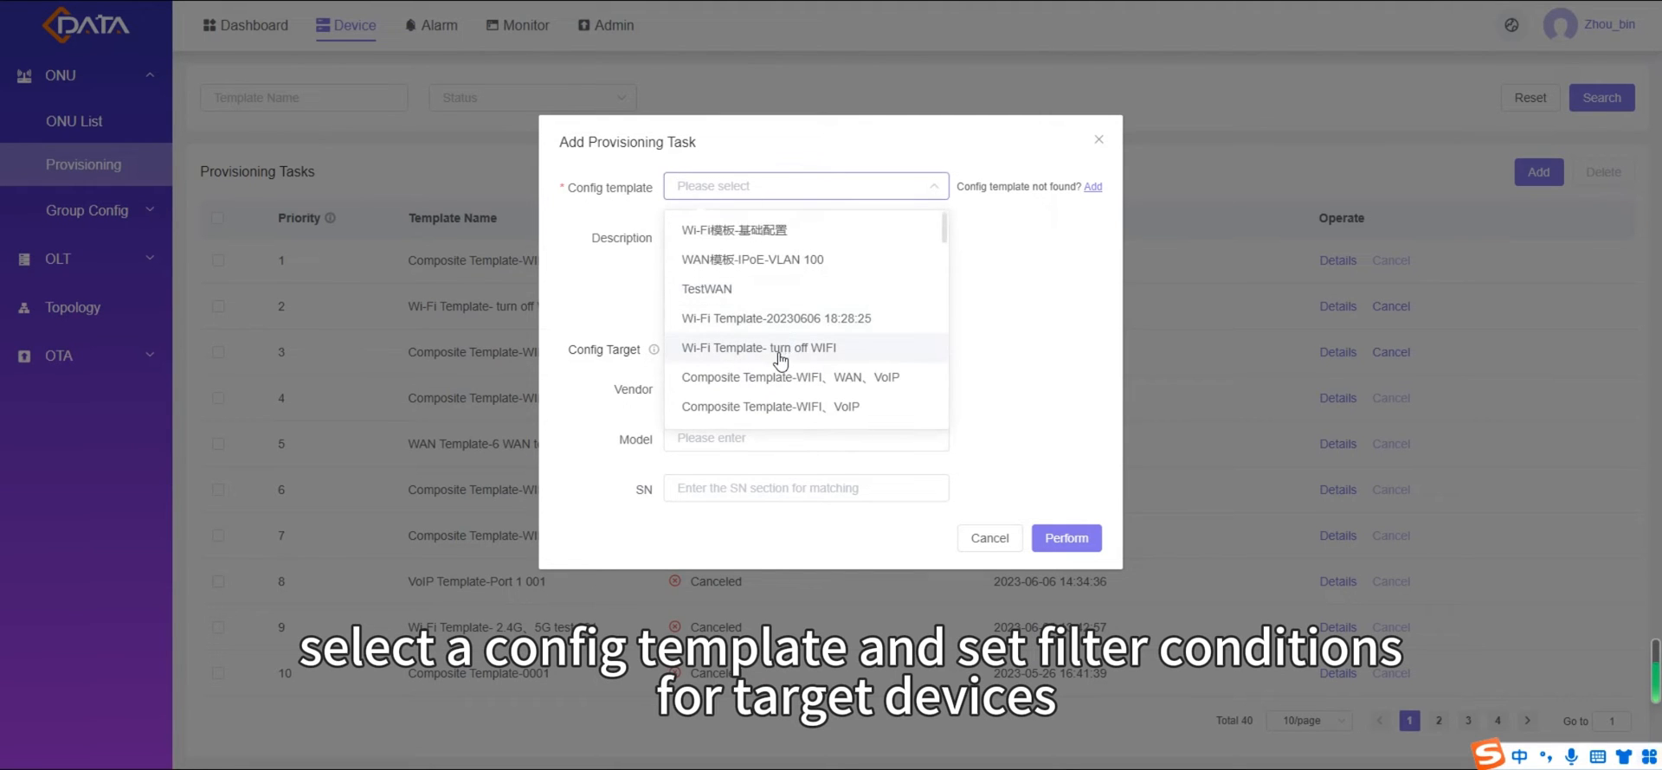
scroll(down, 3)
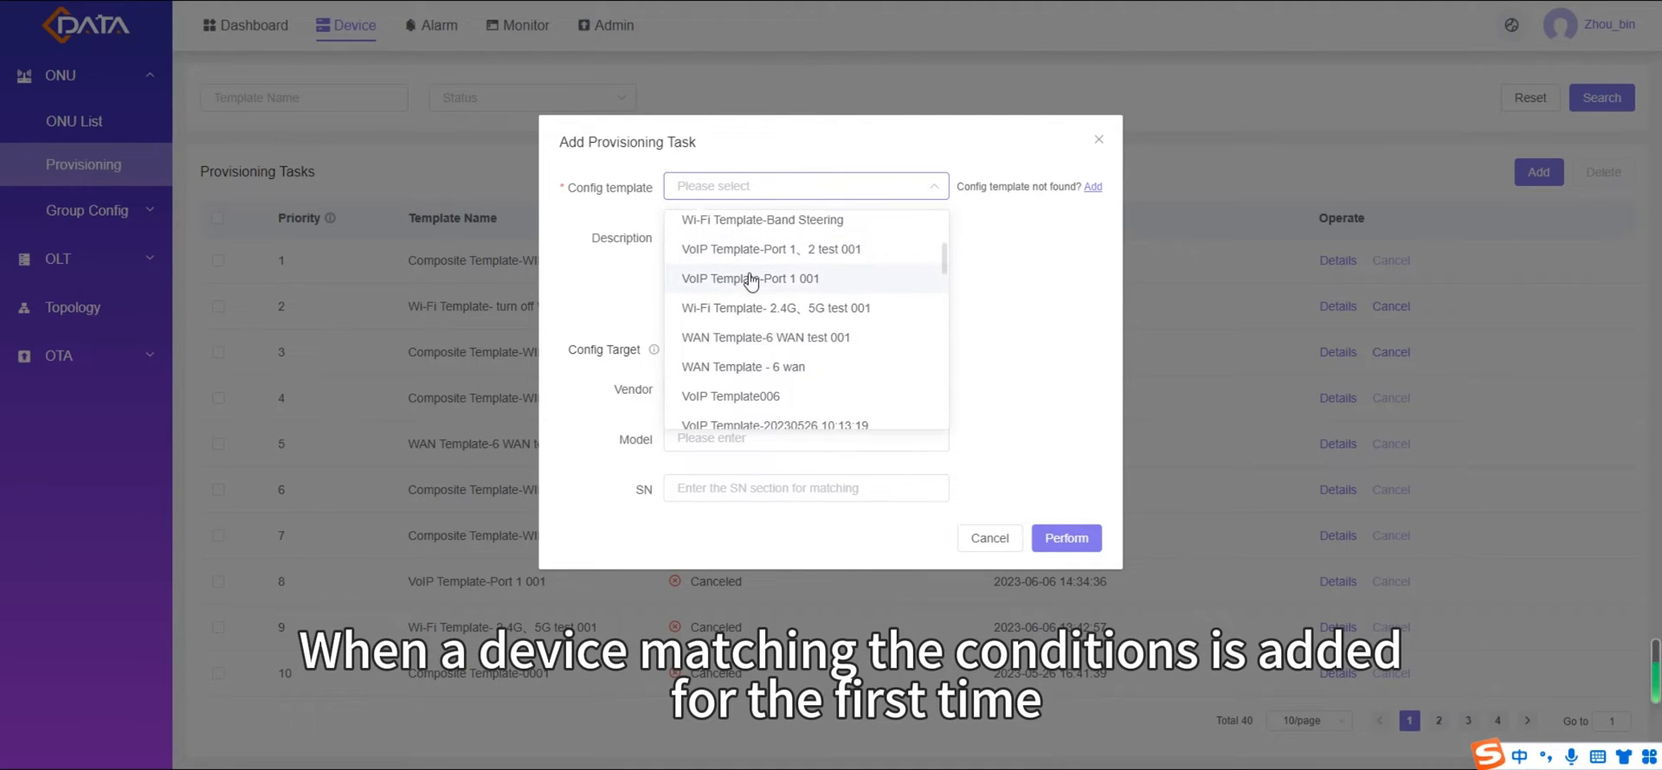
click(749, 278)
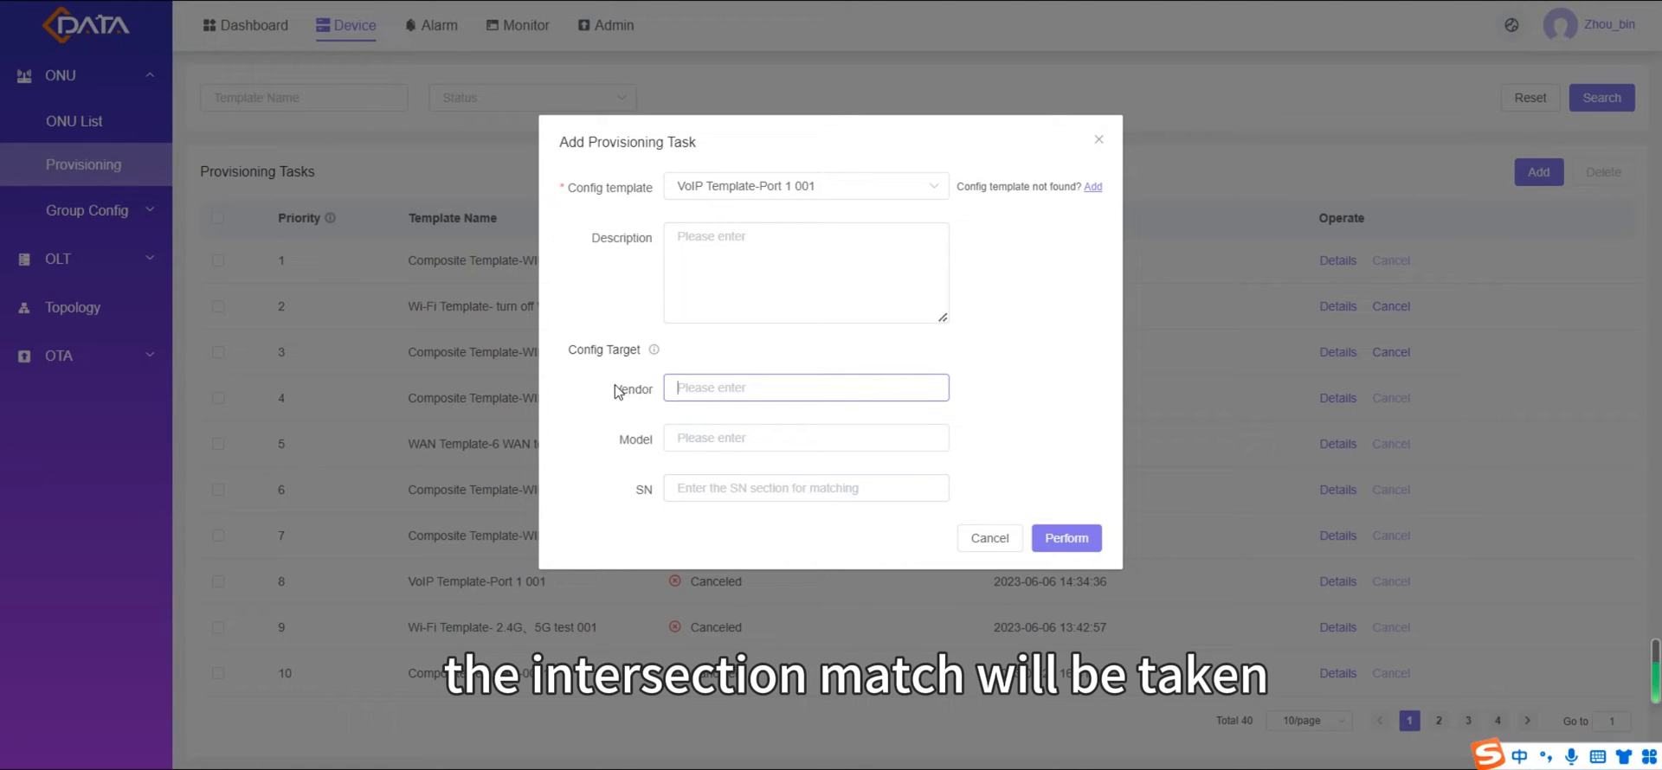
click(805, 387)
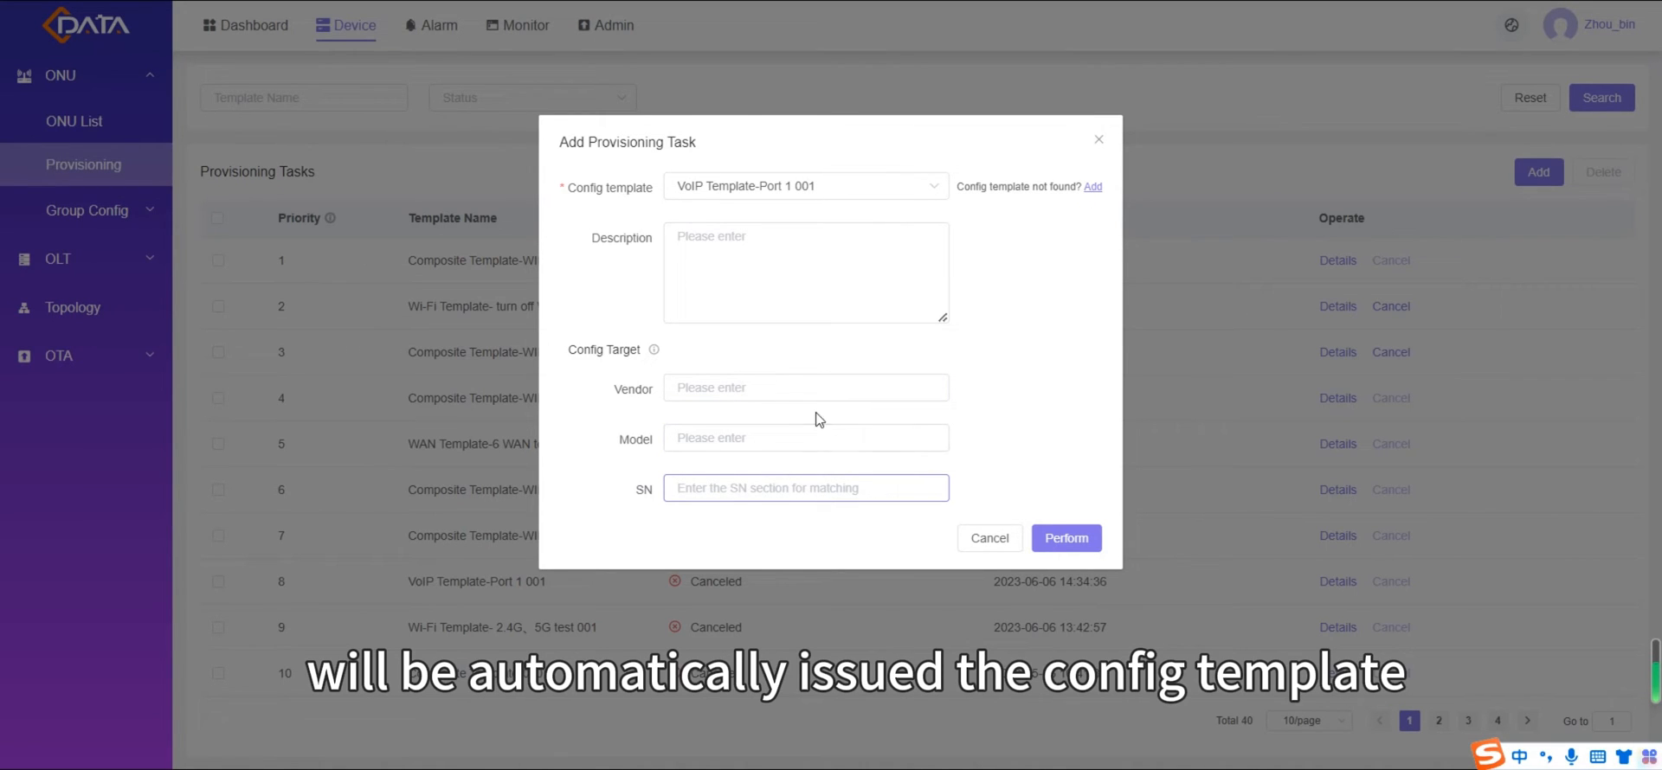
mouse_move(1105, 146)
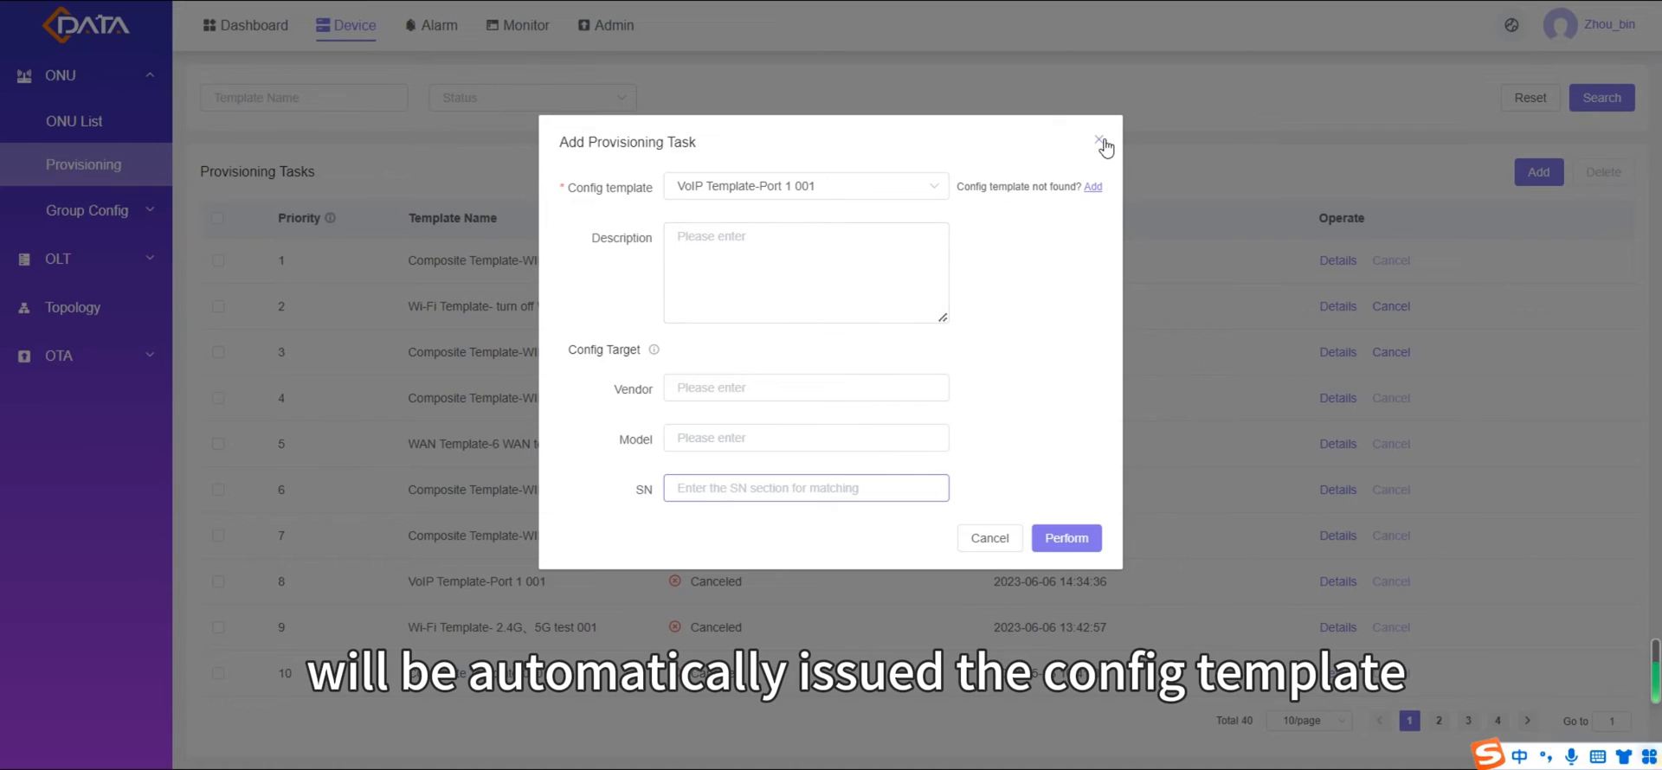
Discard the task dialog, browse the Wi-Fi, VoIP and WAN template tabs, then return to Provisioning
click(1104, 142)
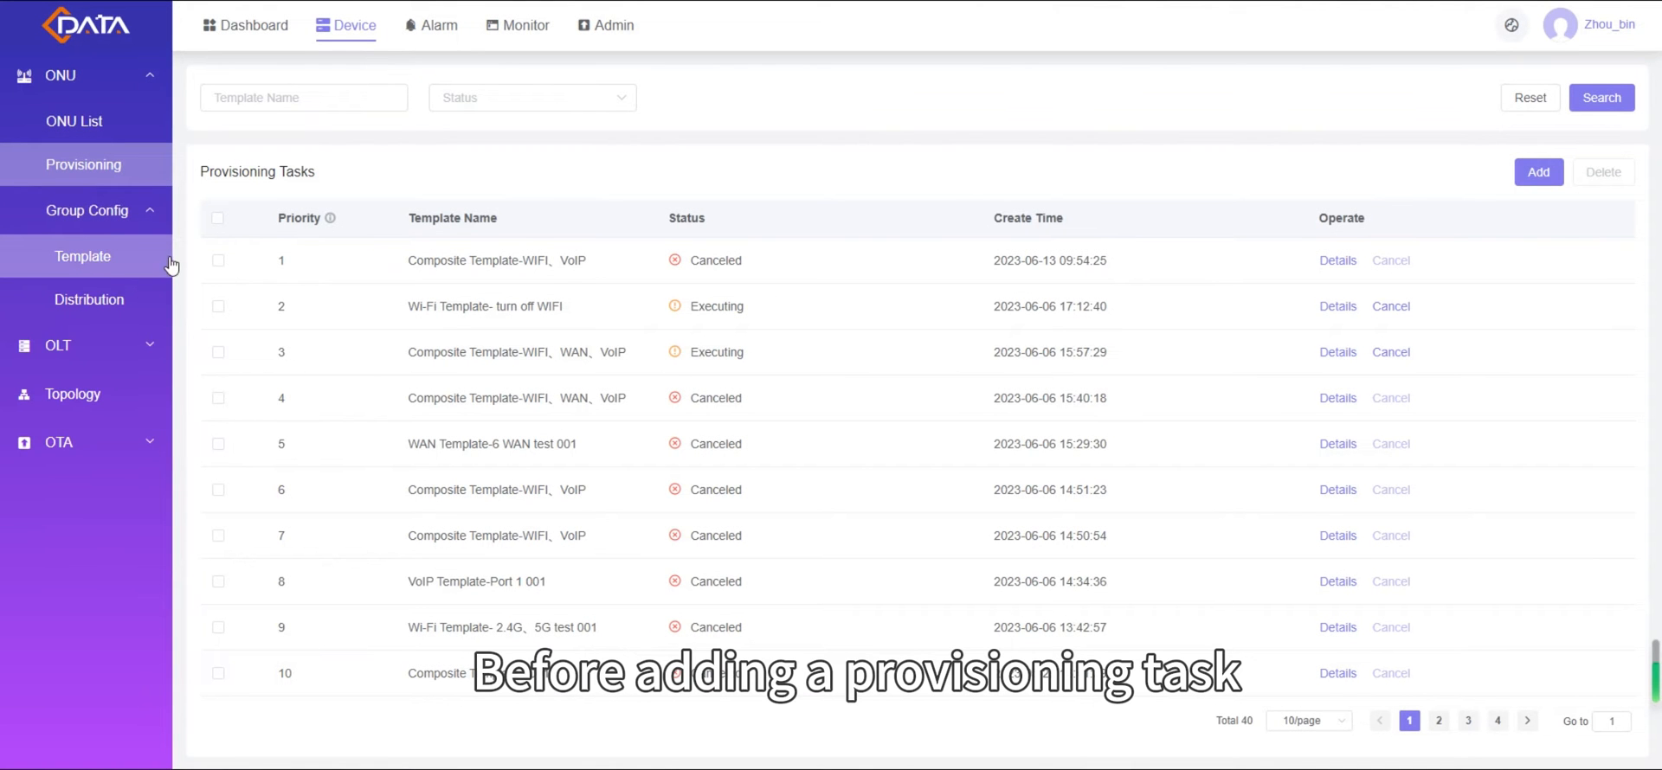
click(83, 256)
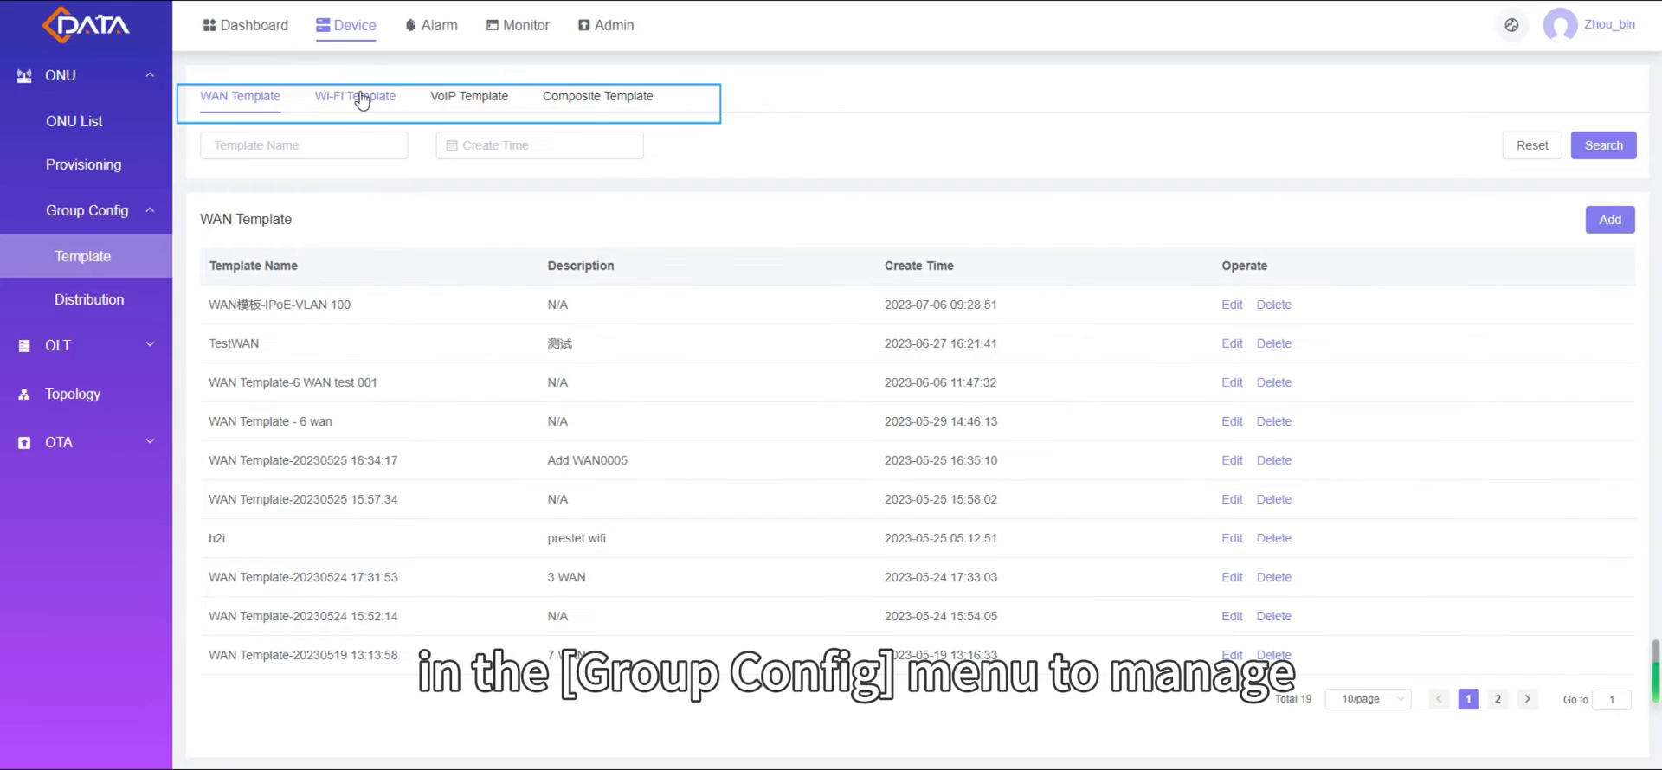
click(355, 95)
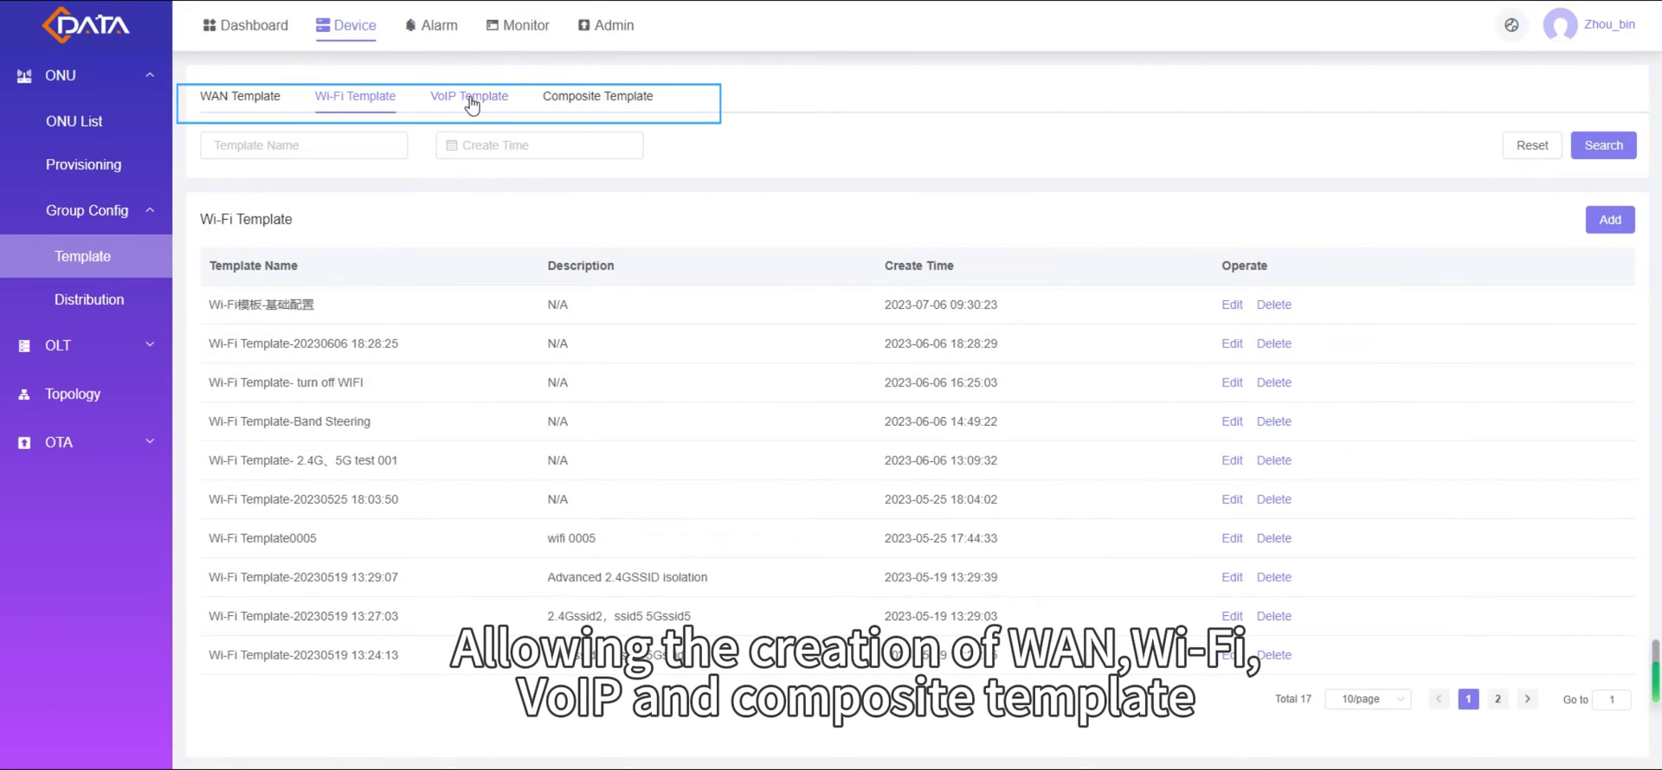
click(469, 95)
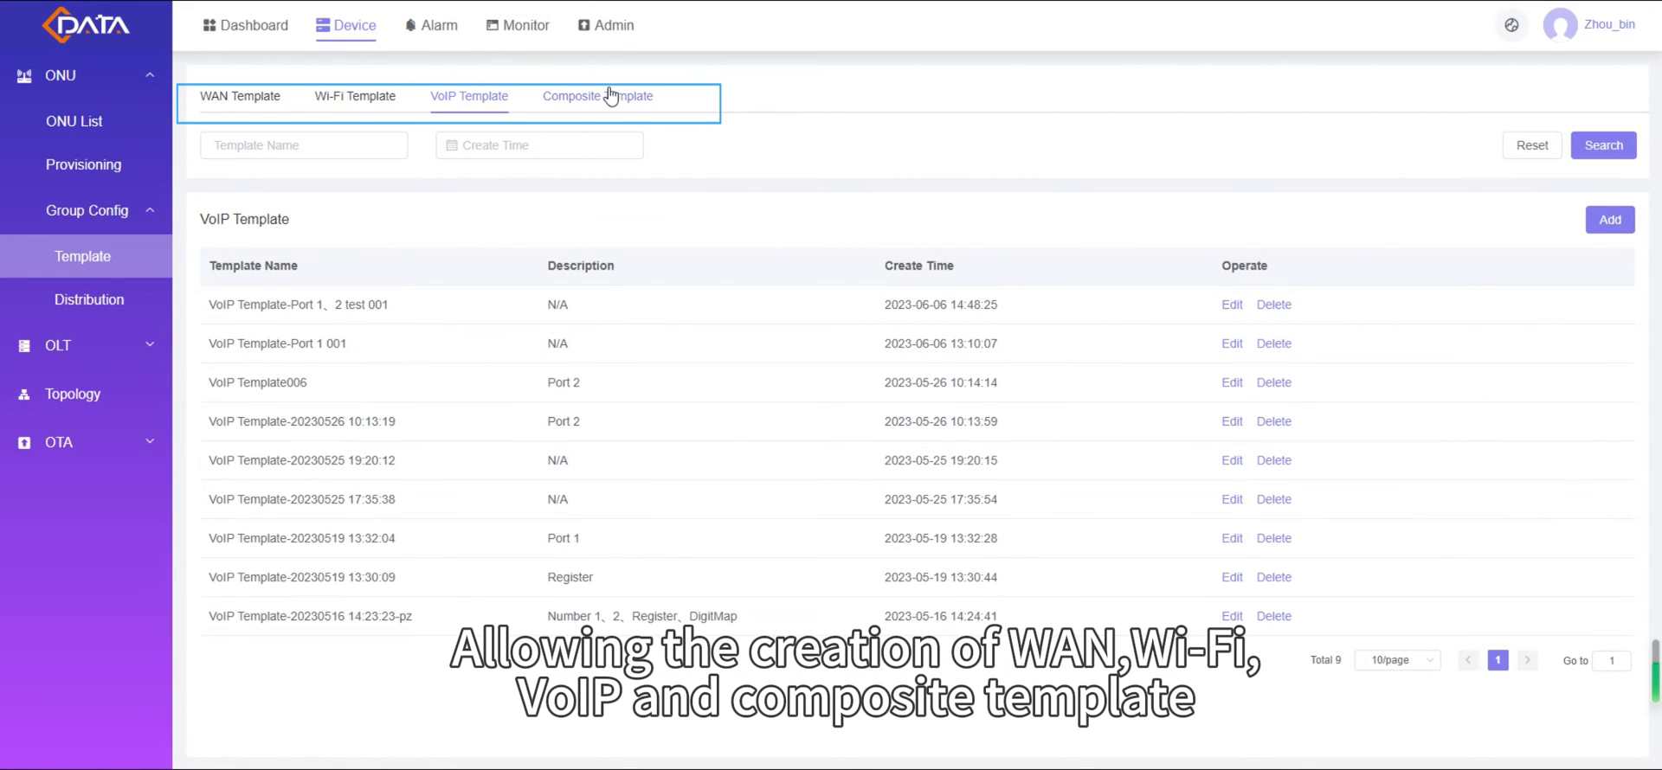
click(240, 95)
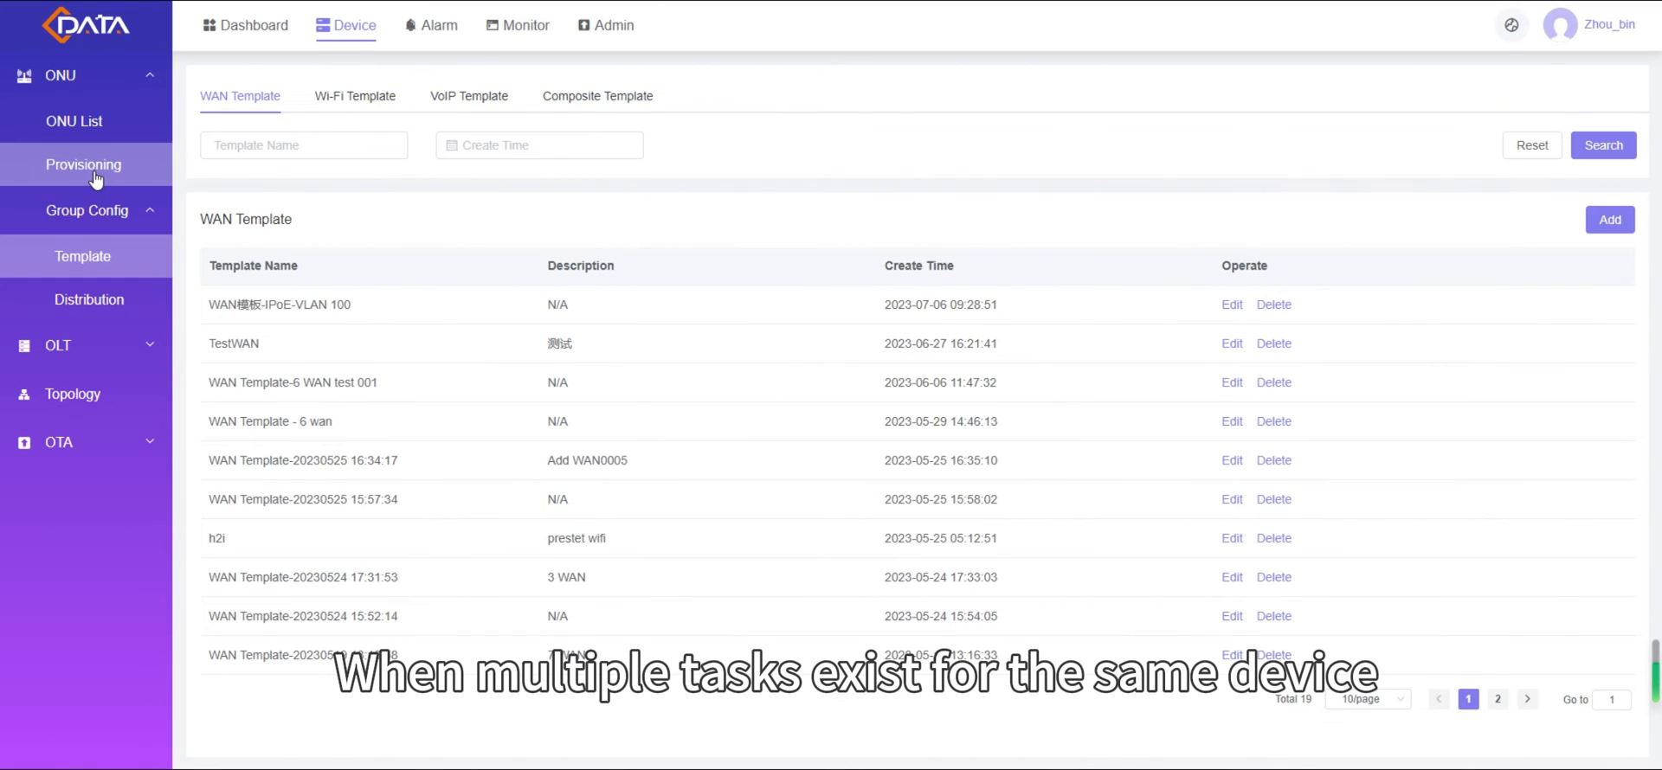
click(84, 164)
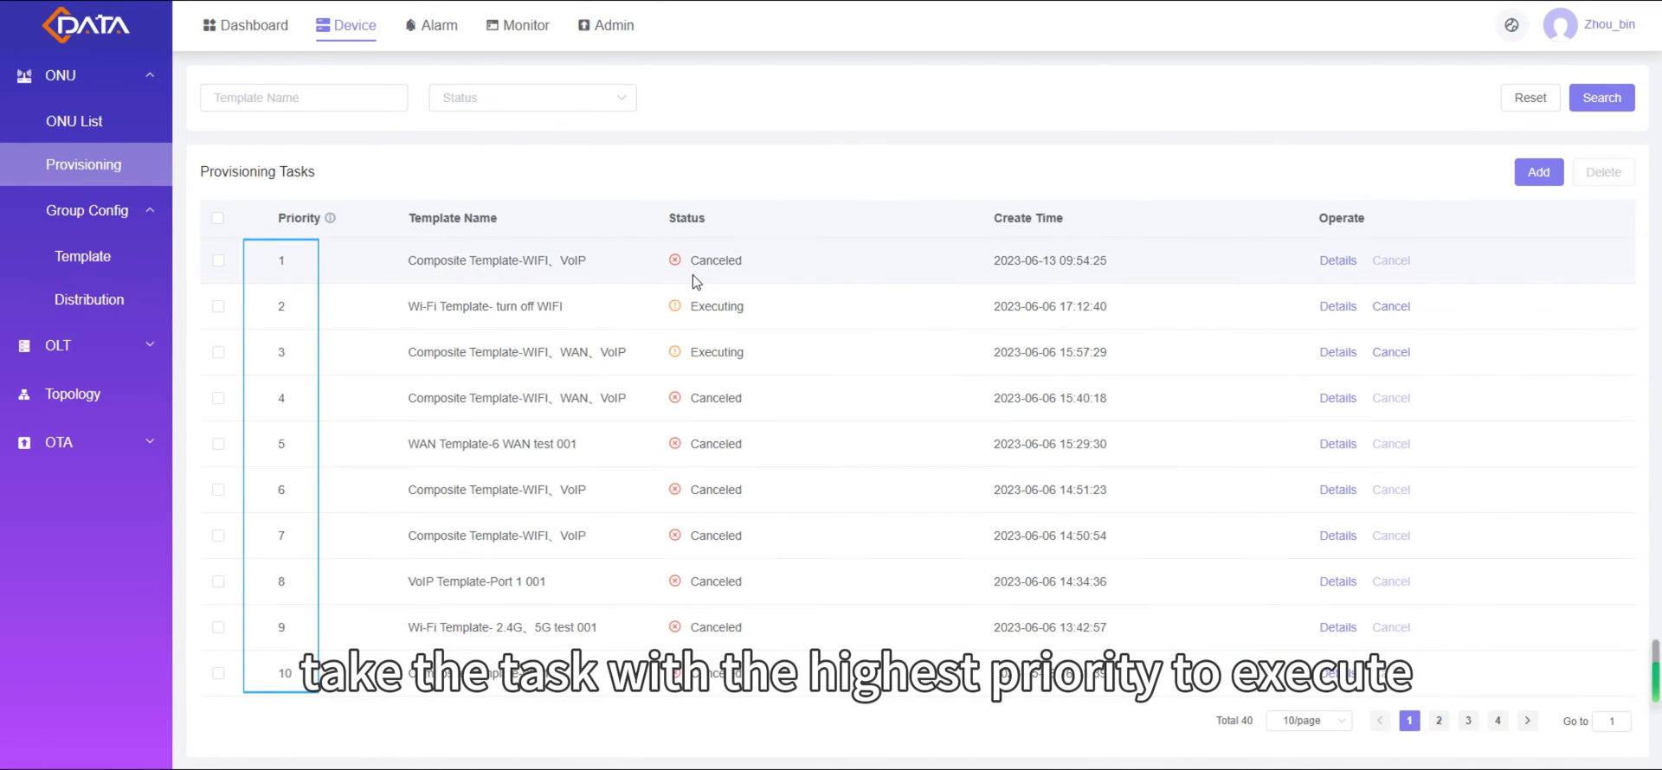
mouse_move(859, 304)
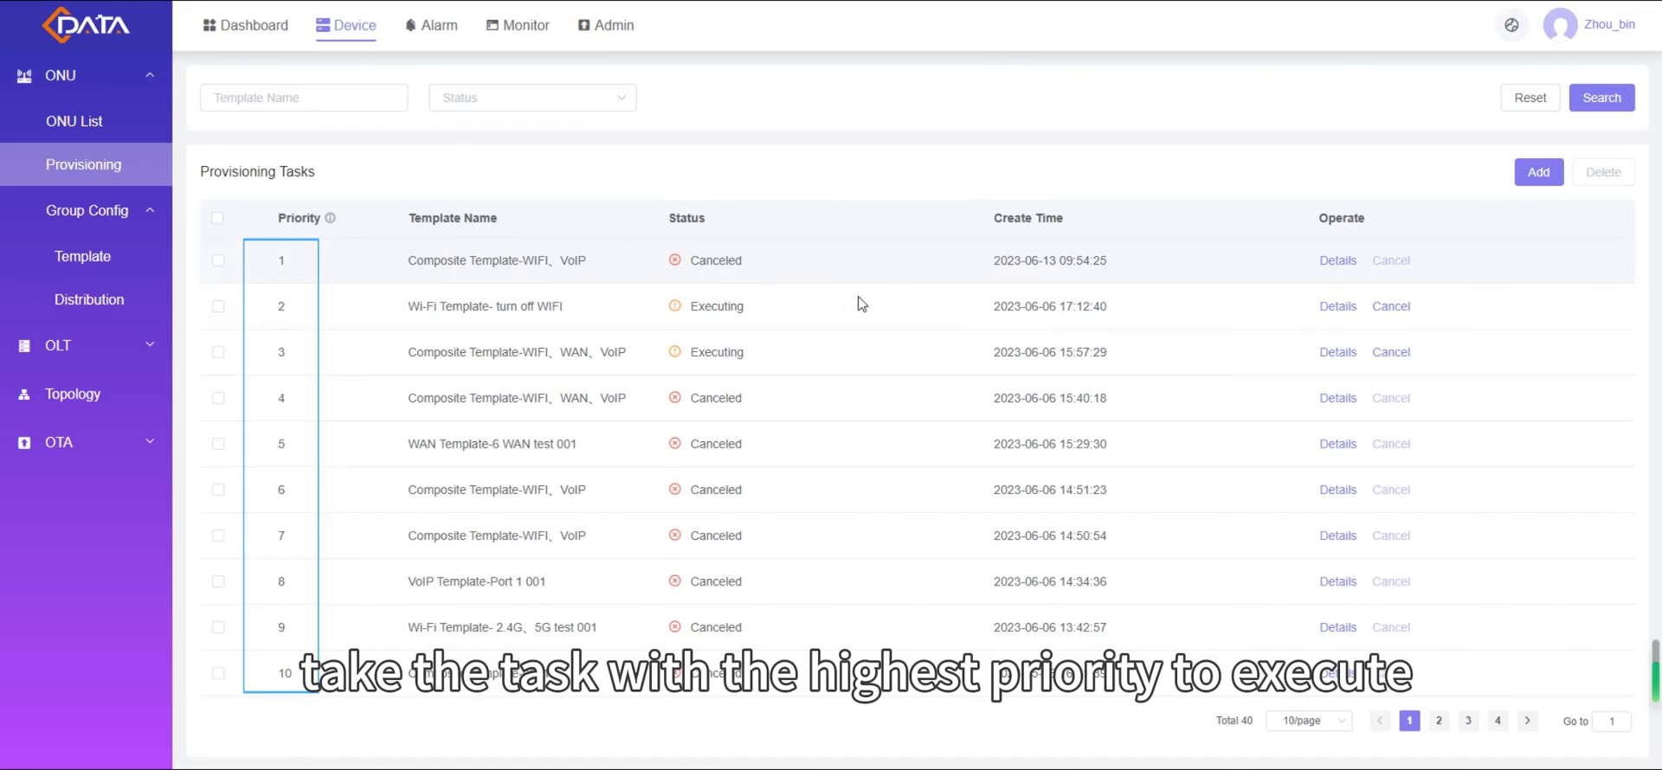